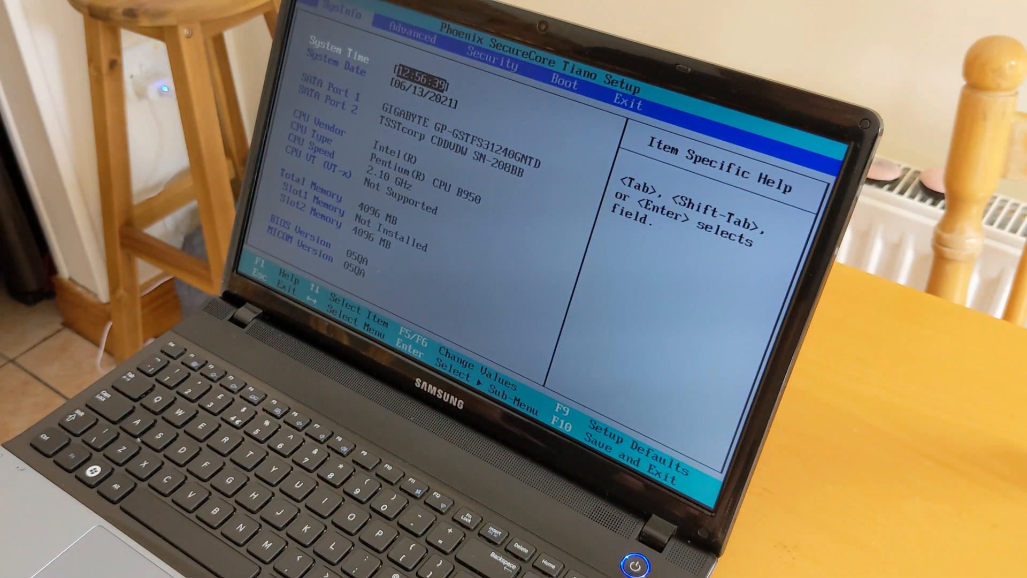
Move to the Security tab and start Set Supervisor Password.
{"action": "key", "text": "right"}
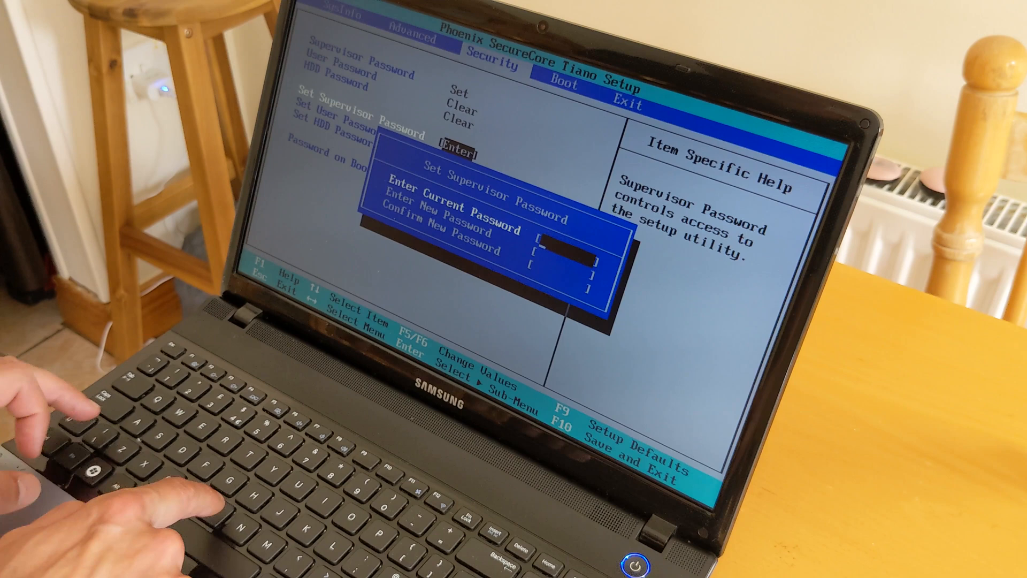
Enter the current password, confirm a blank new one so it reads Clear, then go to Exit.
{"action": "type", "text": "****"}
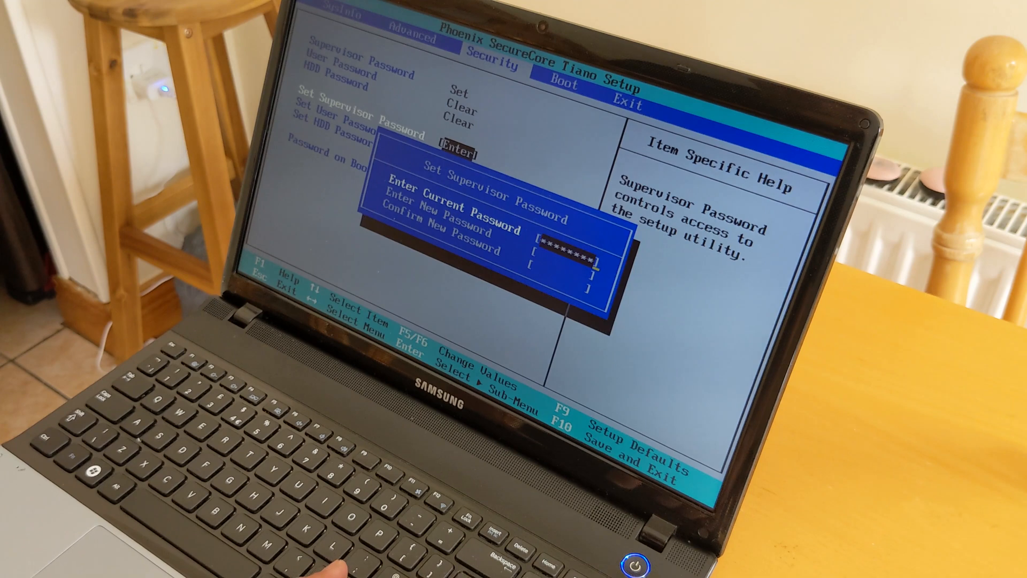
{"action": "key", "text": "Enter"}
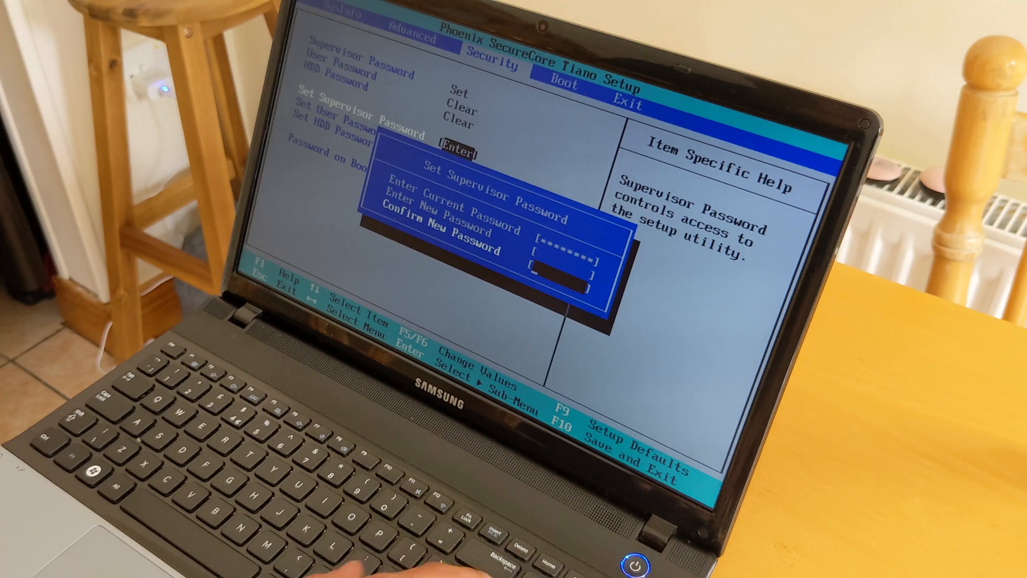
{"action": "key", "text": "enter"}
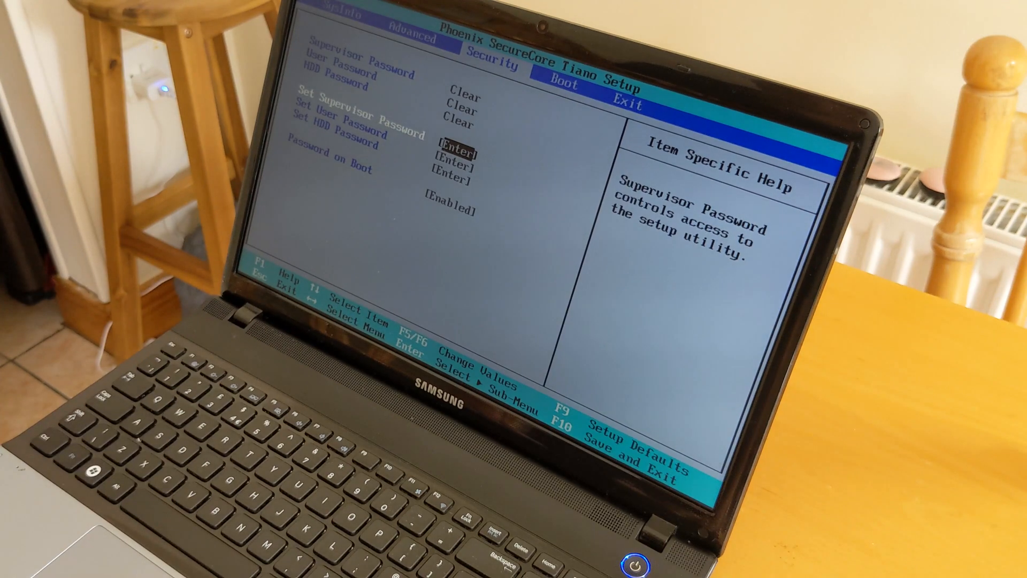
{"action": "key", "text": "right"}
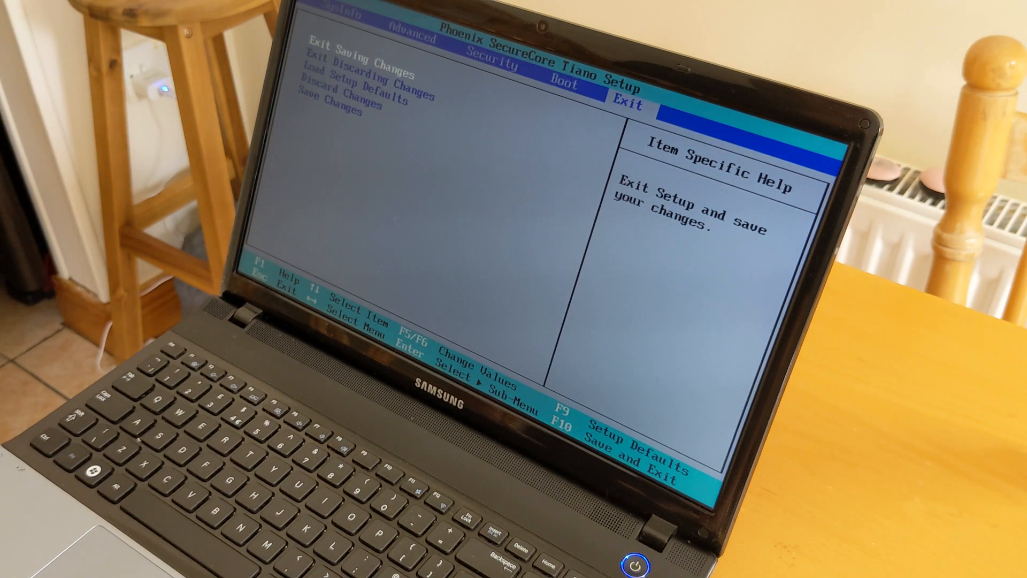